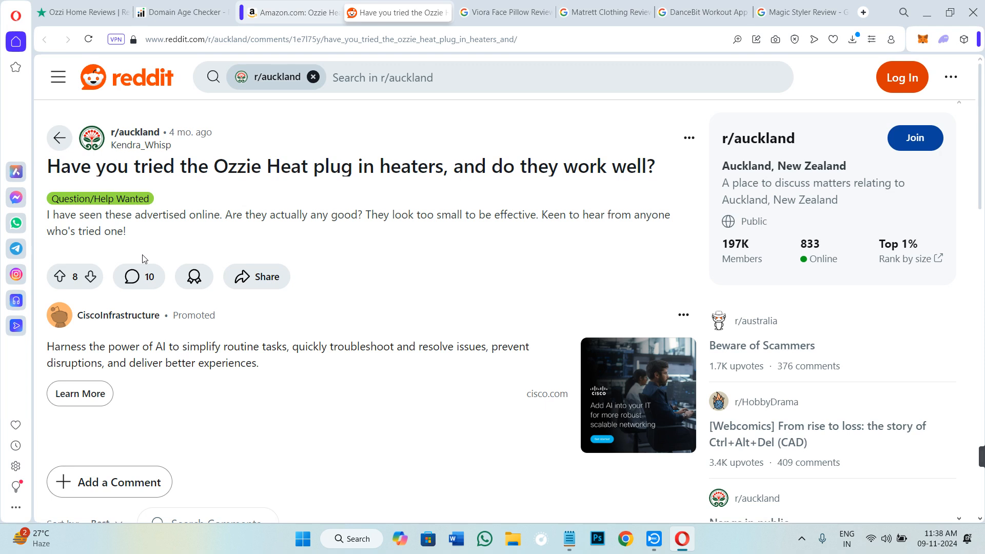
pyautogui.moveTo(367, 58)
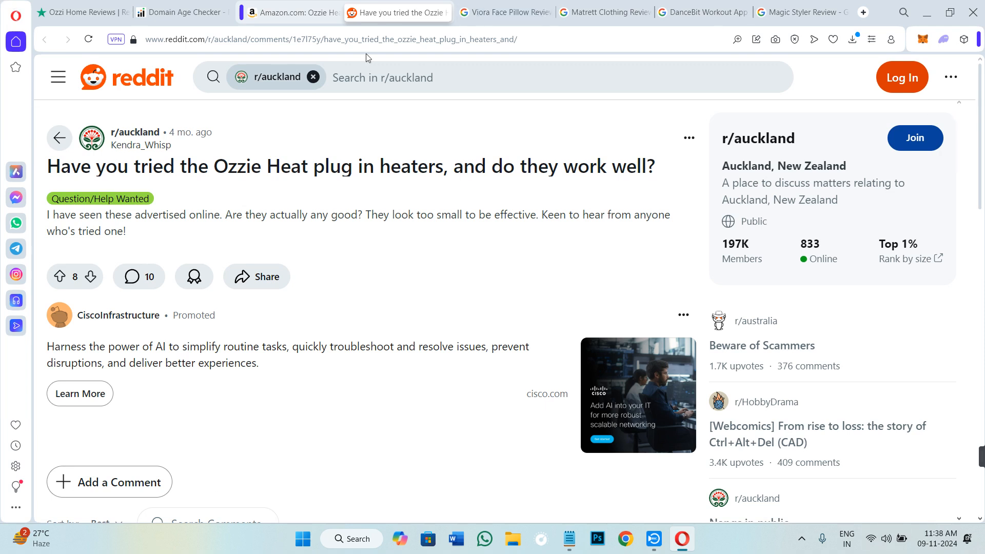
# Scroll the Amazon Ozzie Heater listing down to its 3.9-out-of-5 rating from 3 ratings
pyautogui.click(292, 12)
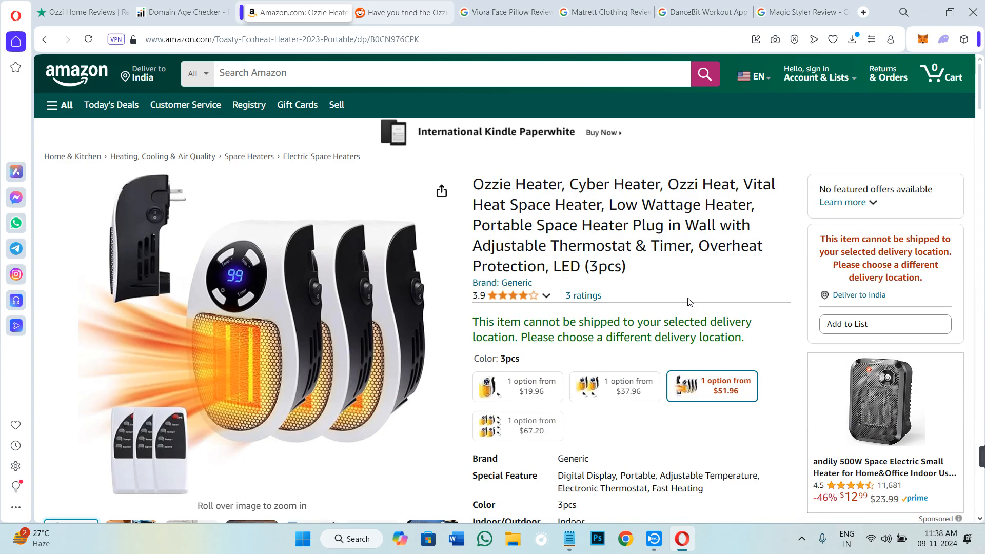
pyautogui.scroll(-3)
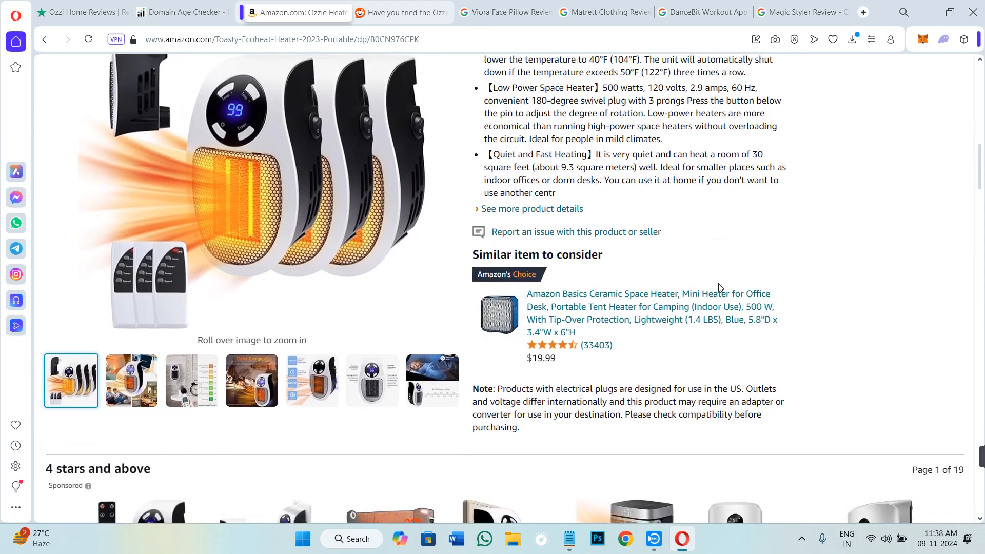
pyautogui.scroll(-3)
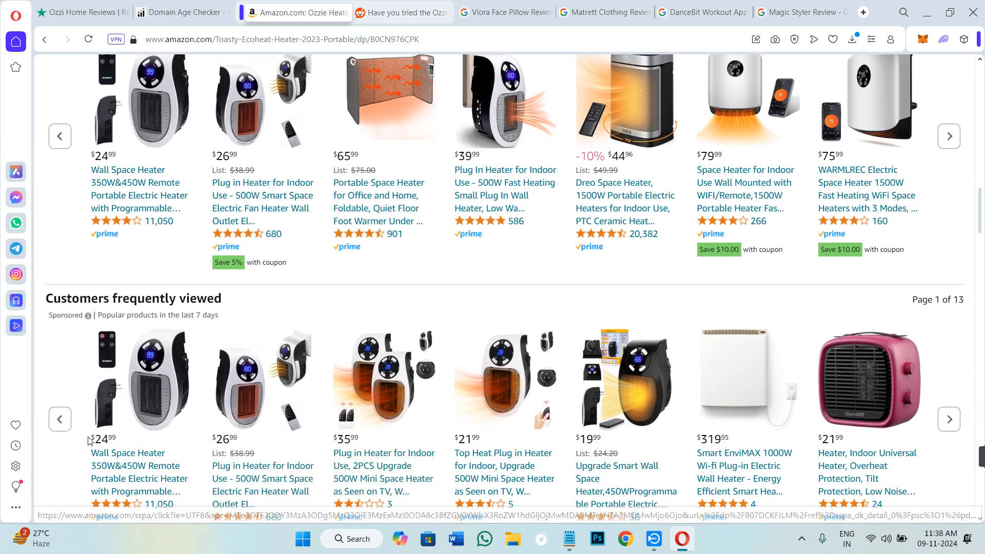
pyautogui.scroll(-3)
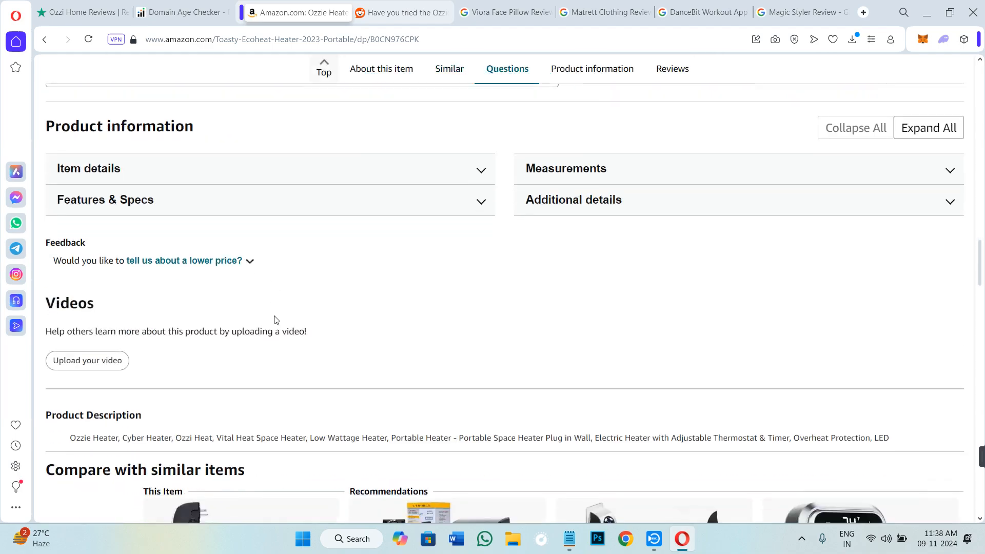
pyautogui.scroll(-3)
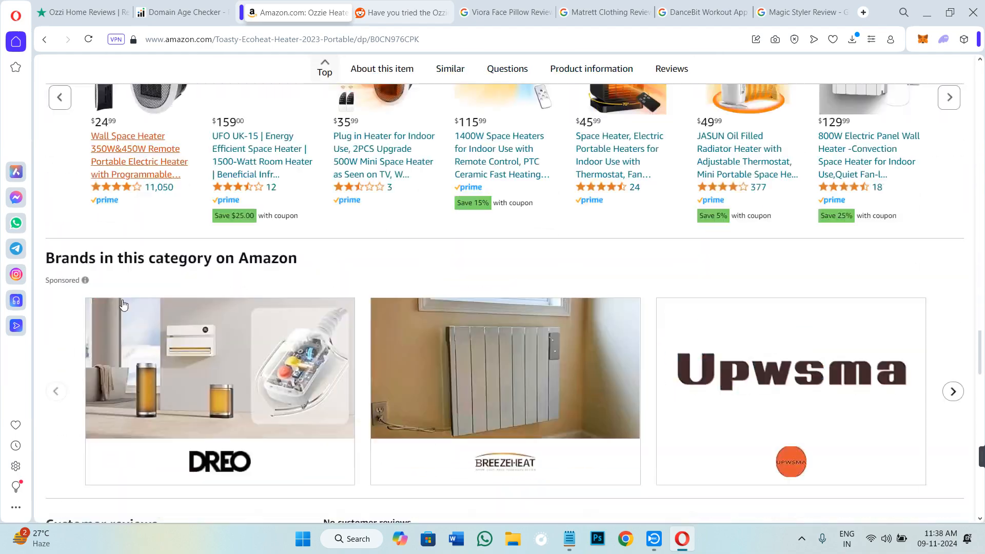
pyautogui.scroll(-3)
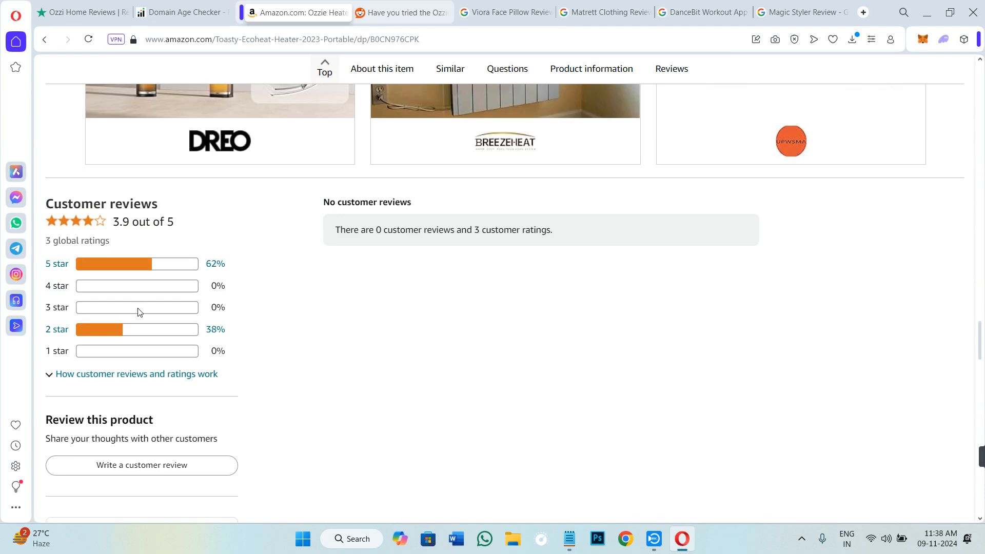
pyautogui.scroll(3)
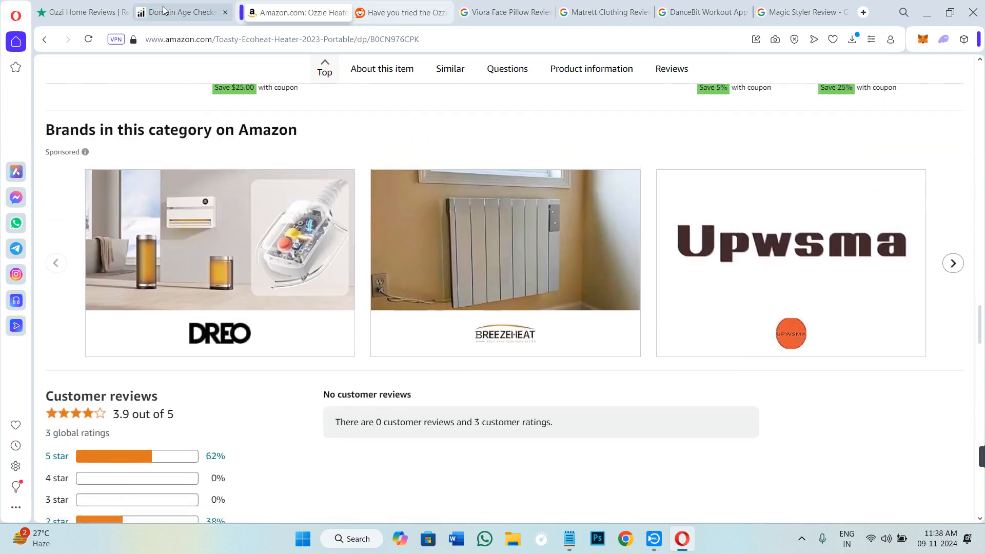
# Check Ozzi Home's broken Shopify site, then view its 2.7-star, 229-review Trustpilot breakdown
pyautogui.click(81, 12)
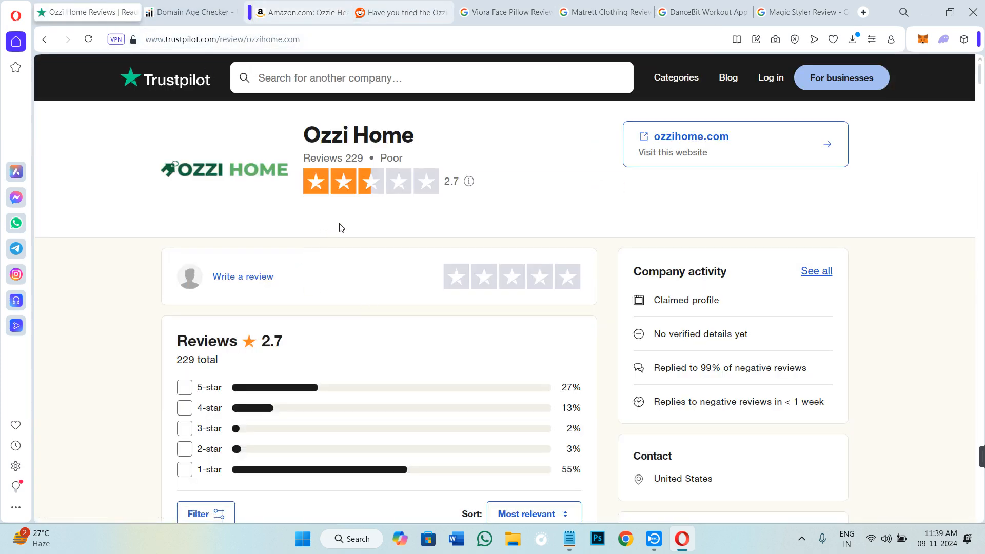
pyautogui.moveTo(579, 300)
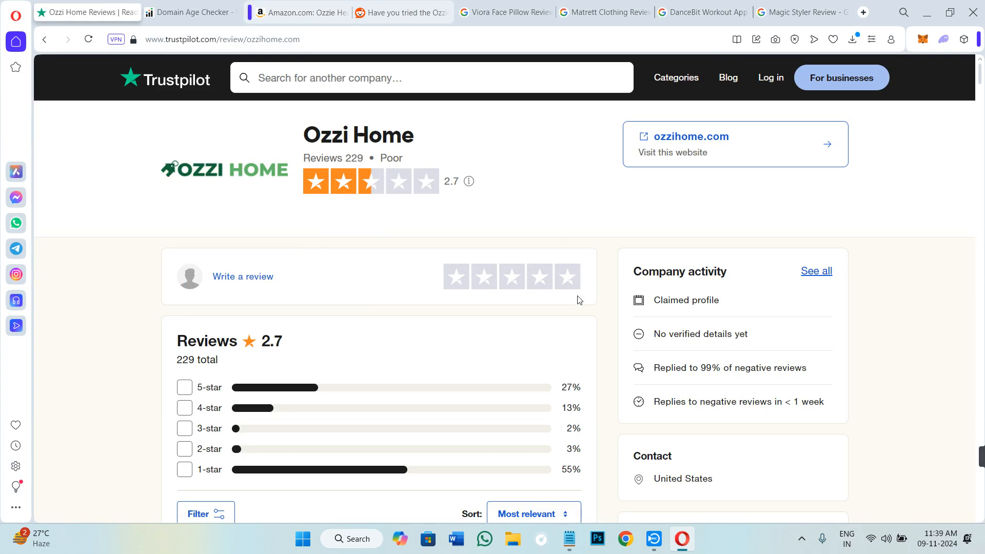
pyautogui.click(672, 137)
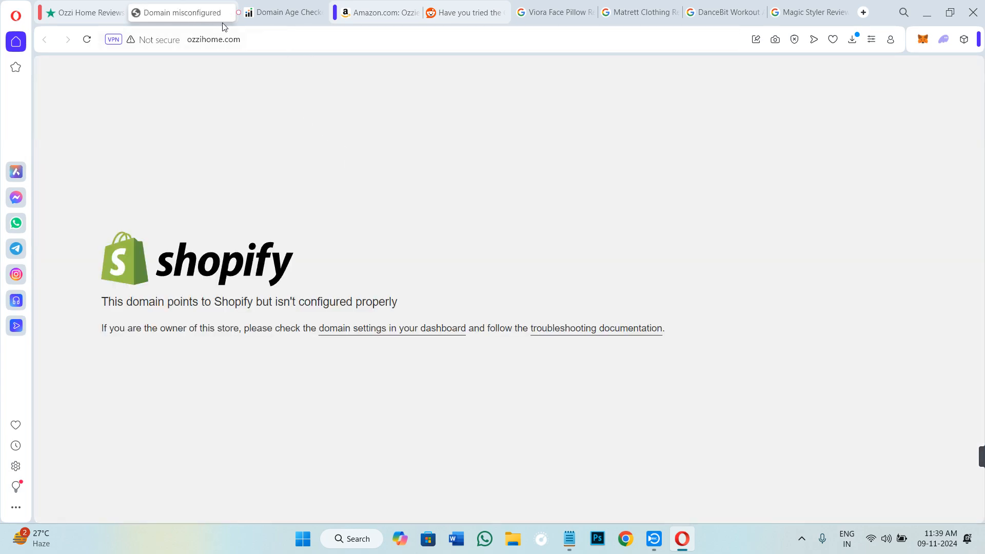
pyautogui.click(85, 12)
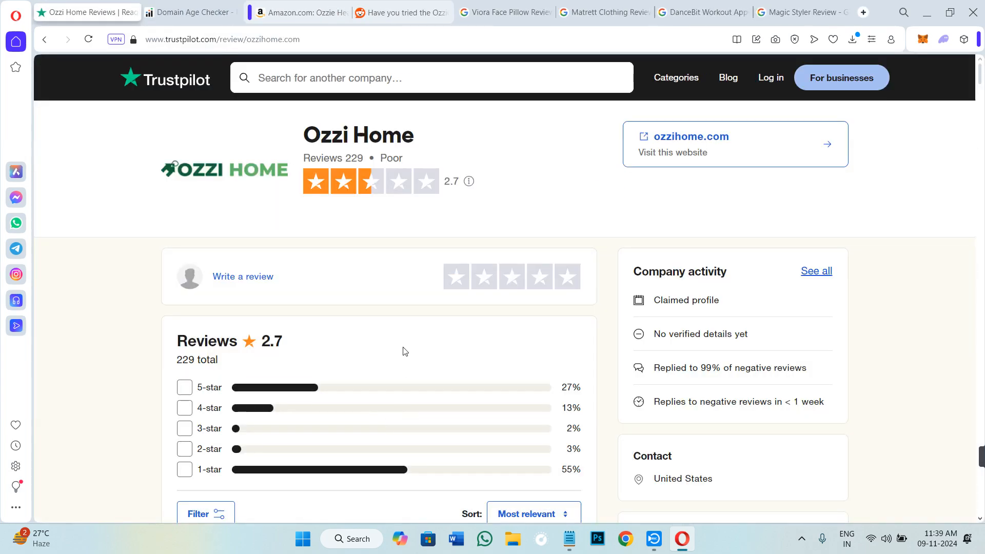
pyautogui.scroll(-3)
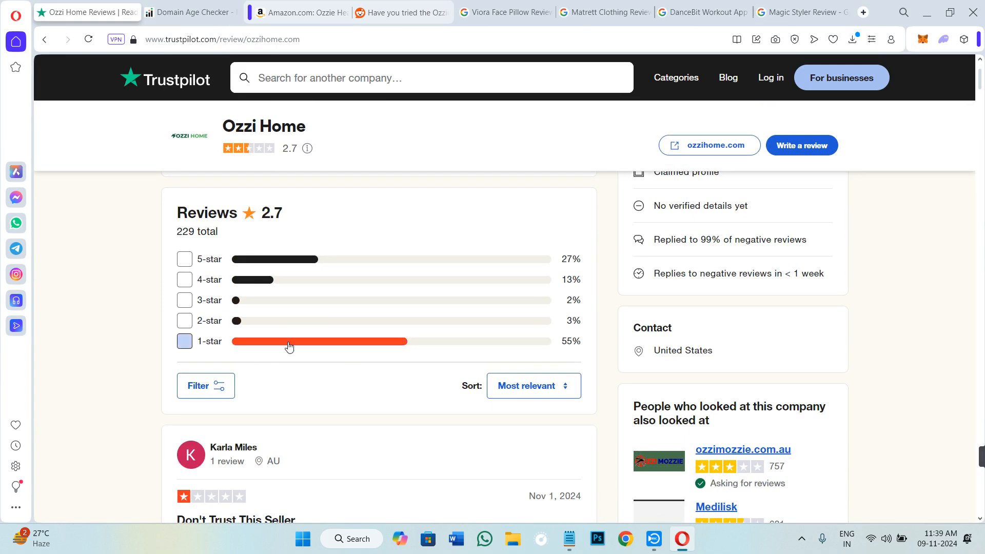
pyautogui.moveTo(400, 11)
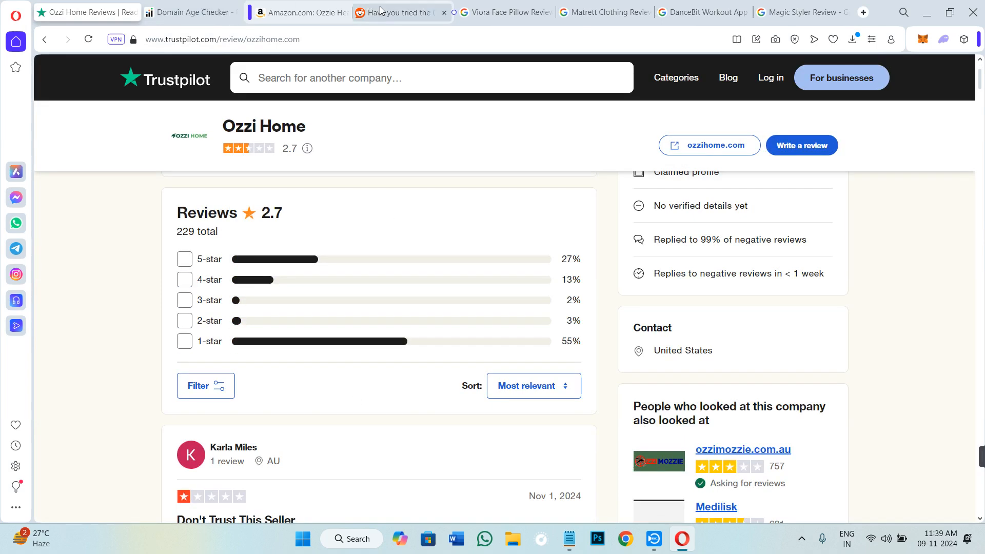
# Read r/auckland comments about a melted, smoking heater and scammy video, then revisit Amazon
pyautogui.click(397, 12)
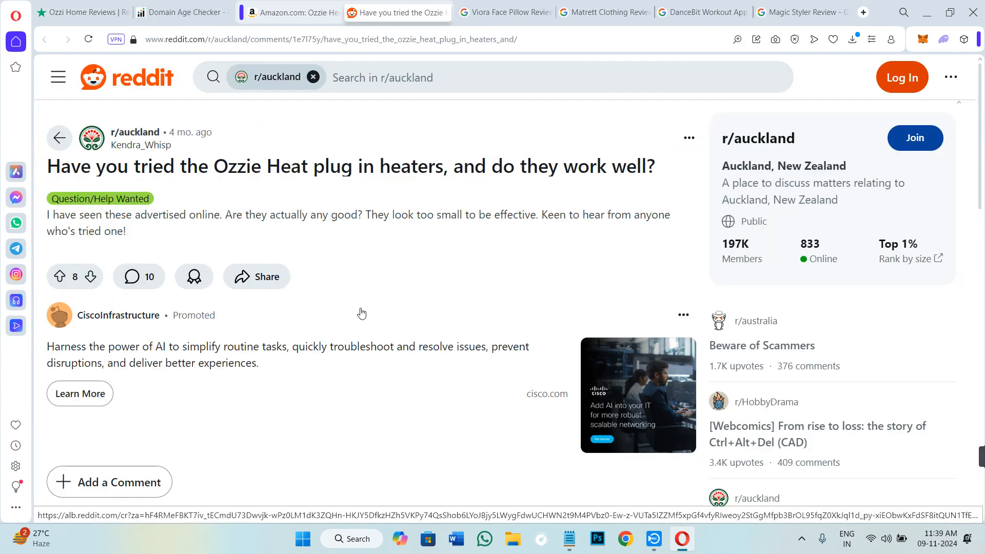
pyautogui.scroll(-3)
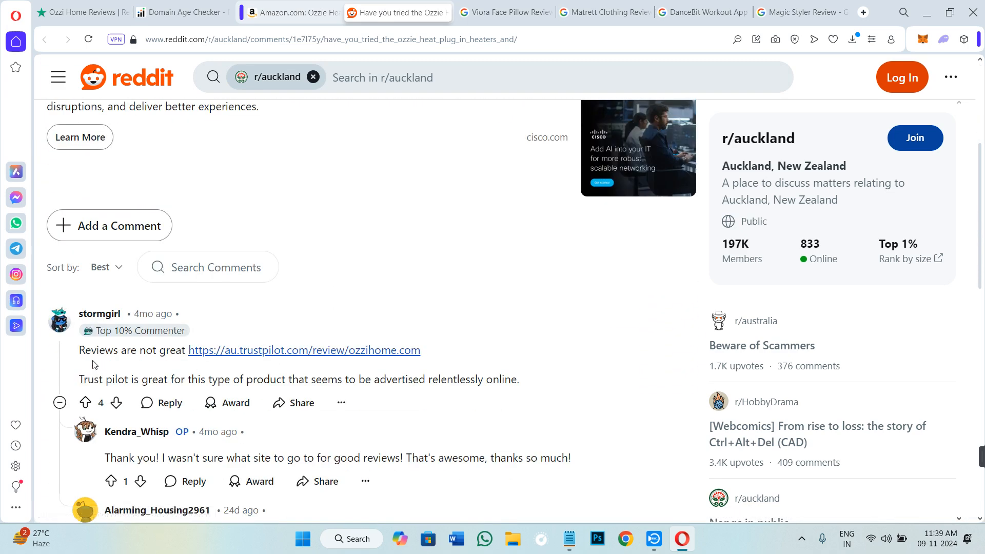
pyautogui.scroll(-3)
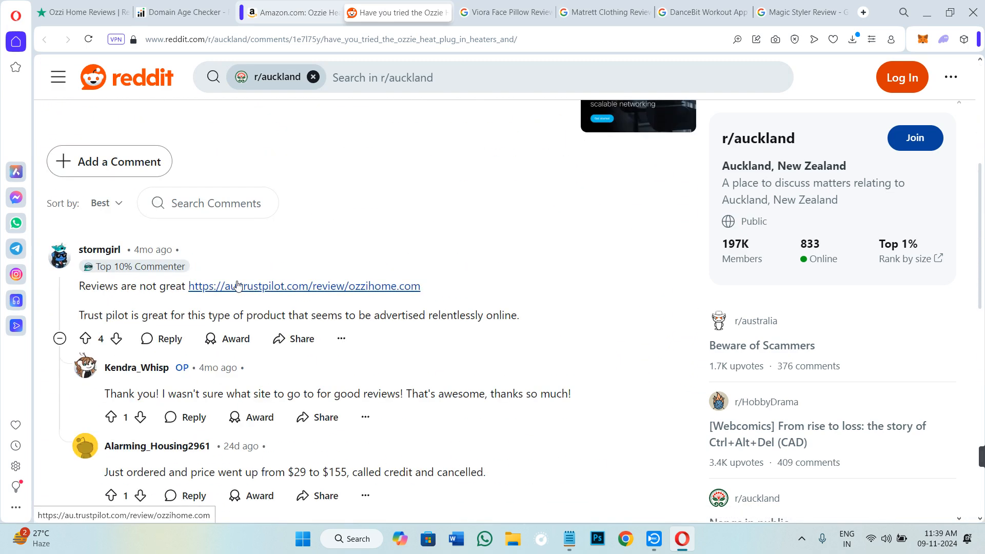
pyautogui.moveTo(251, 417)
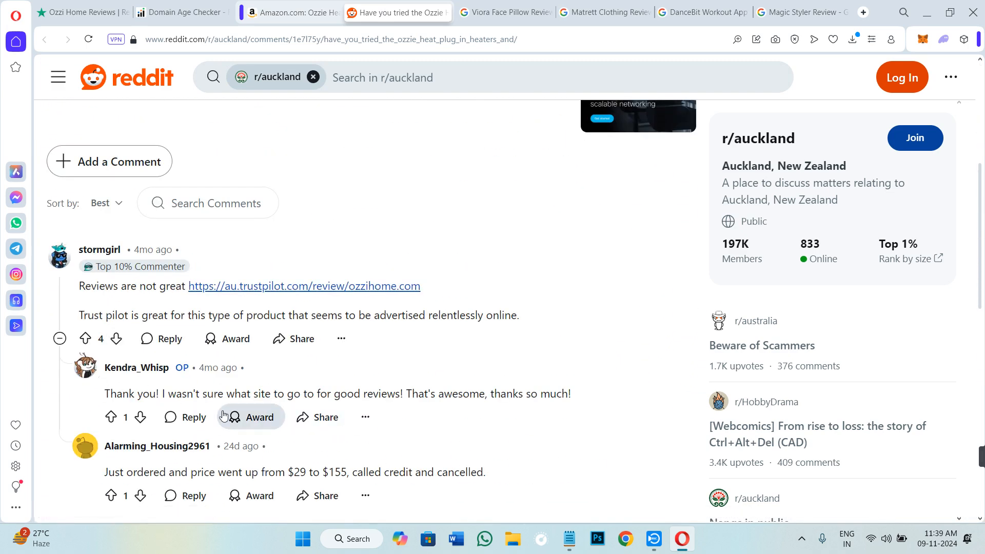
pyautogui.moveTo(409, 406)
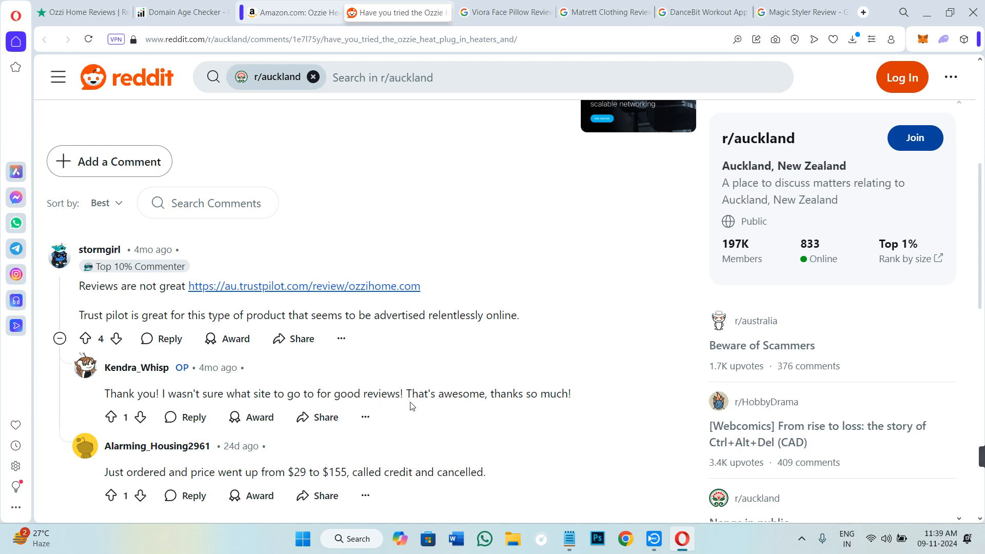
pyautogui.scroll(-3)
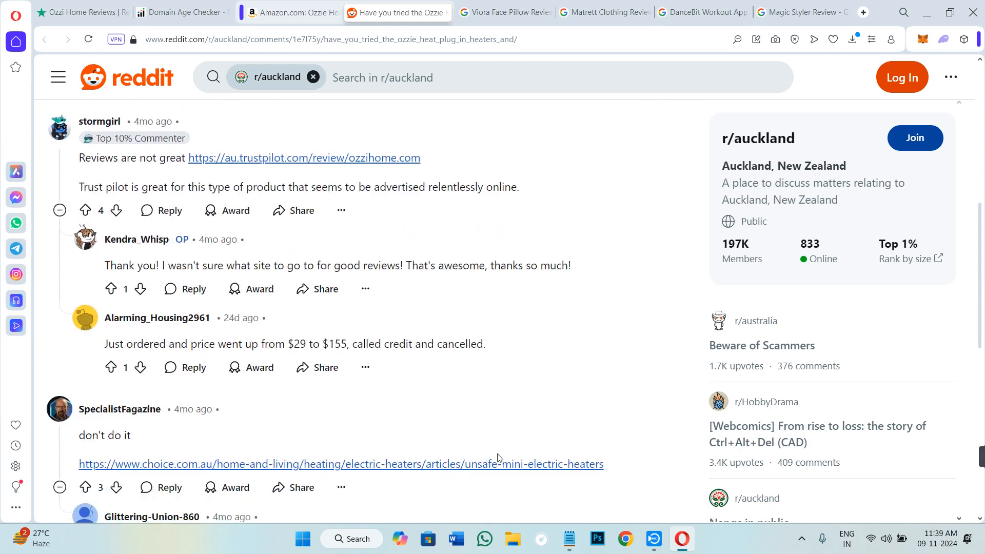
pyautogui.scroll(-3)
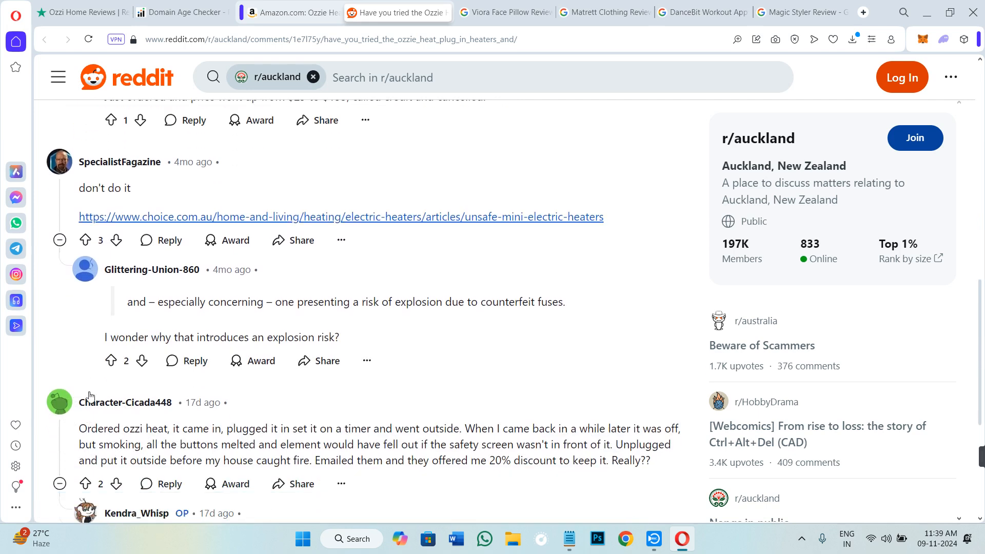
pyautogui.scroll(-3)
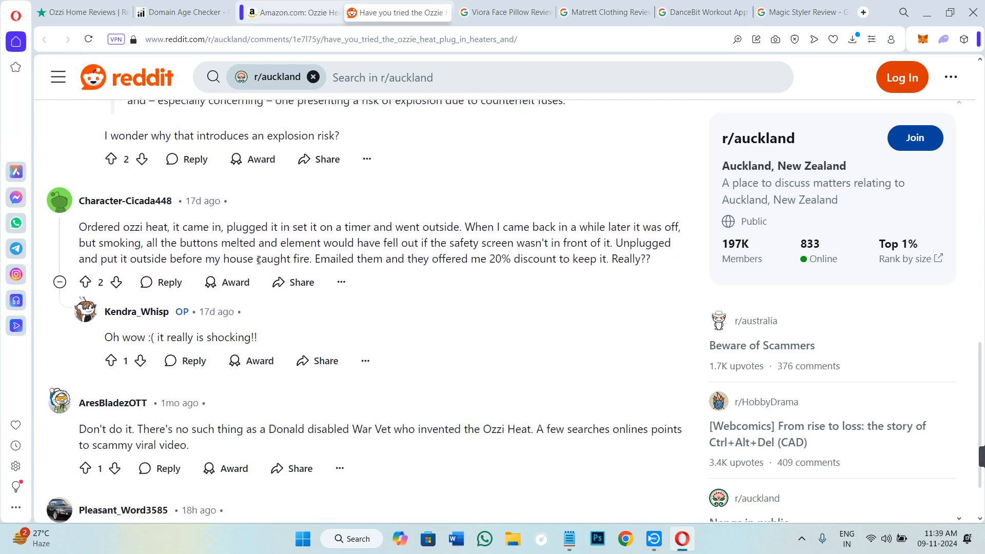
pyautogui.scroll(-3)
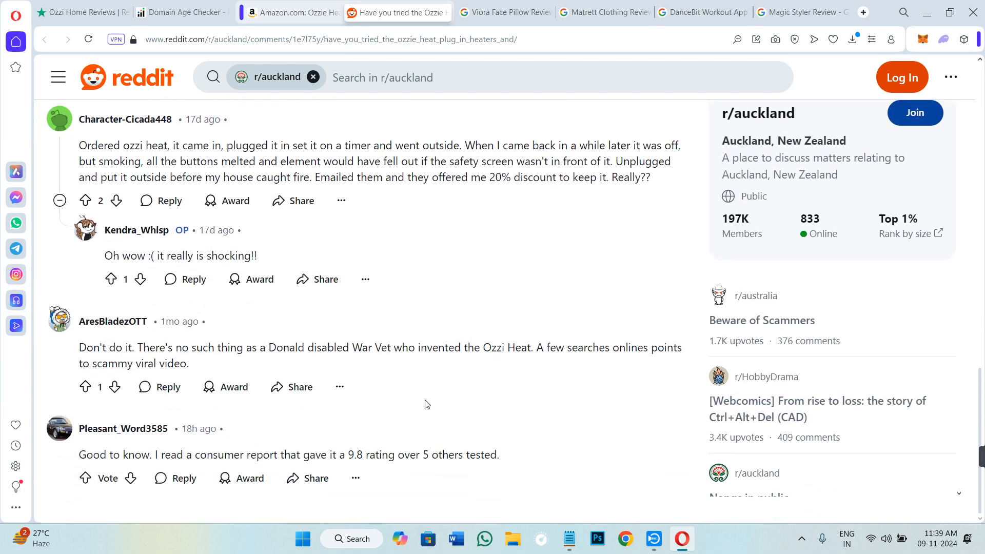
pyautogui.moveTo(406, 430)
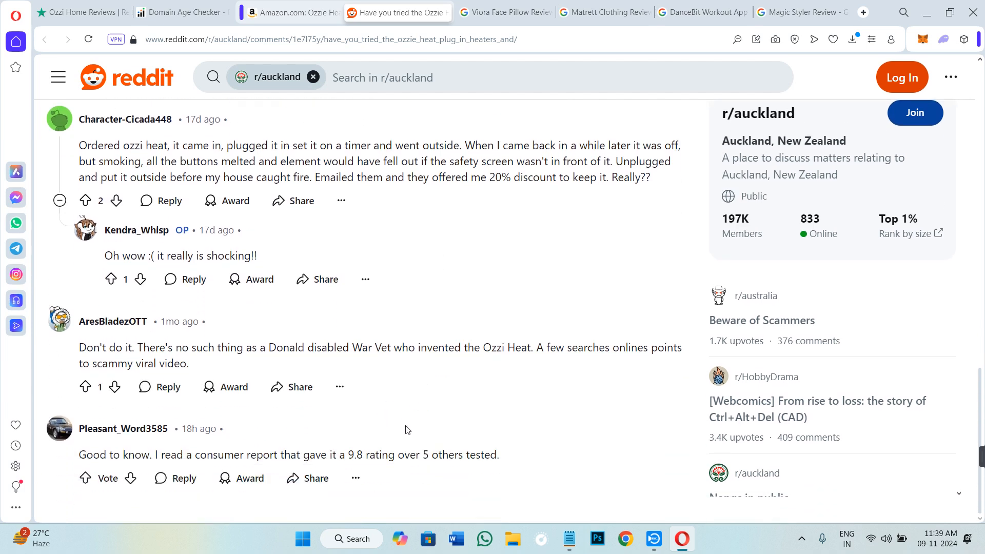
pyautogui.click(292, 12)
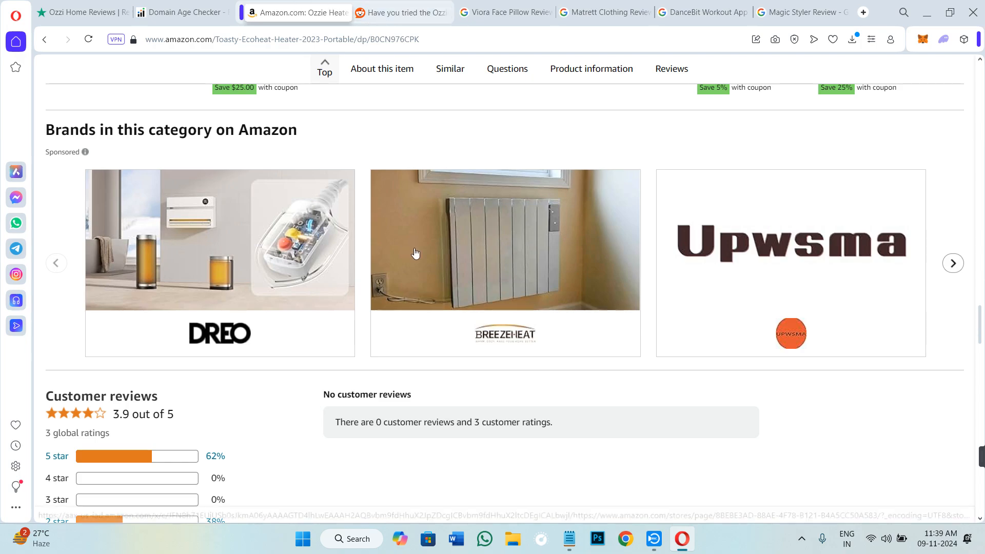
# Scroll back up to the Ozzie Heater 3-pack title and 3.9-star rating
pyautogui.scroll(3)
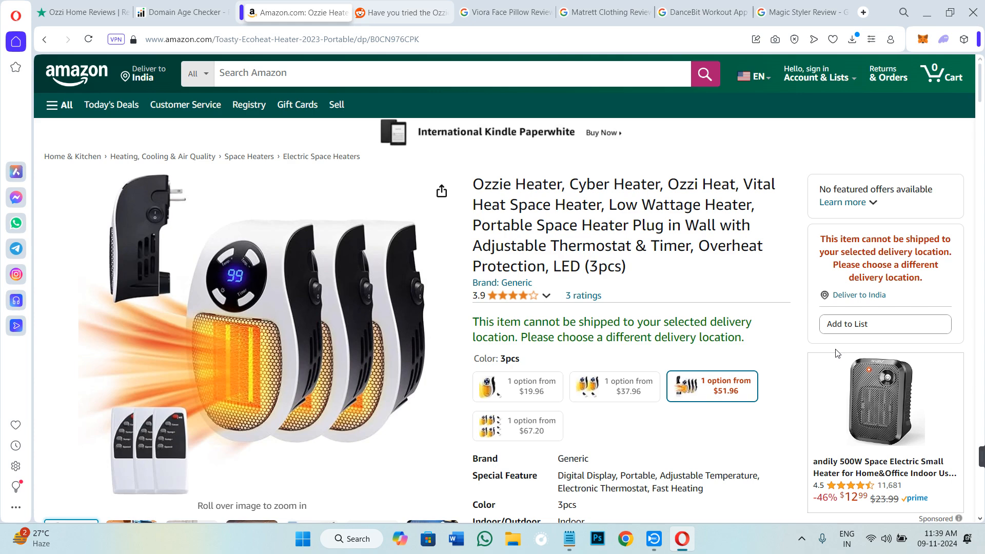
pyautogui.moveTo(251, 316)
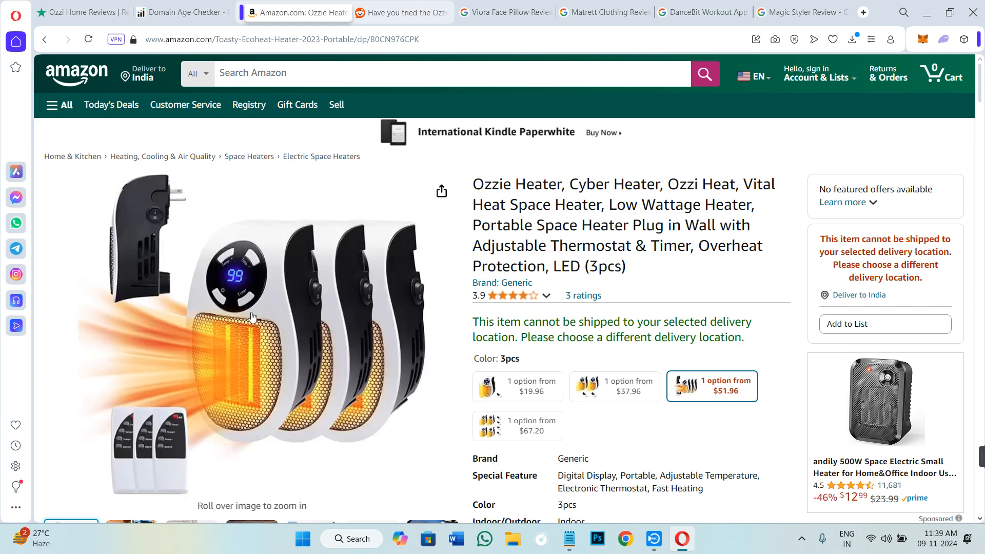
pyautogui.moveTo(889, 314)
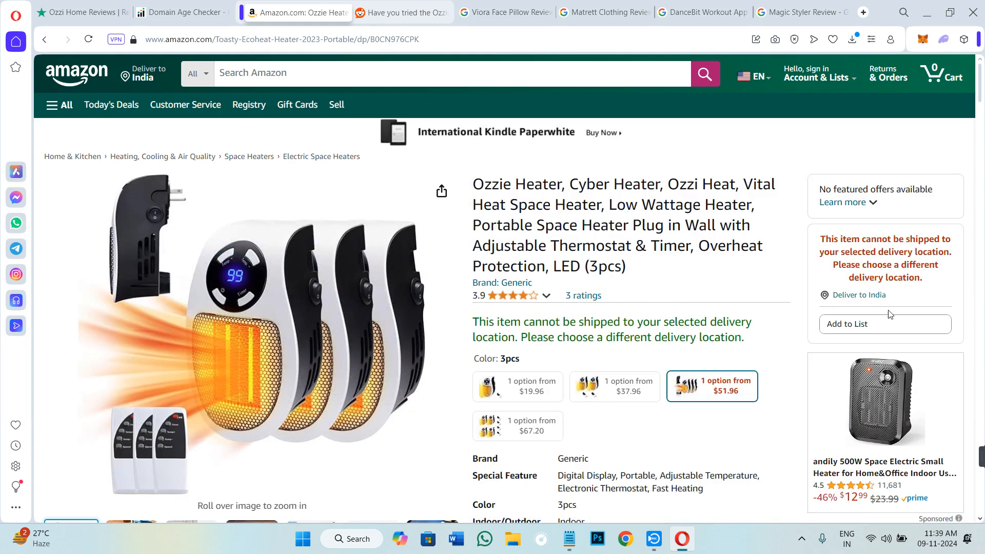